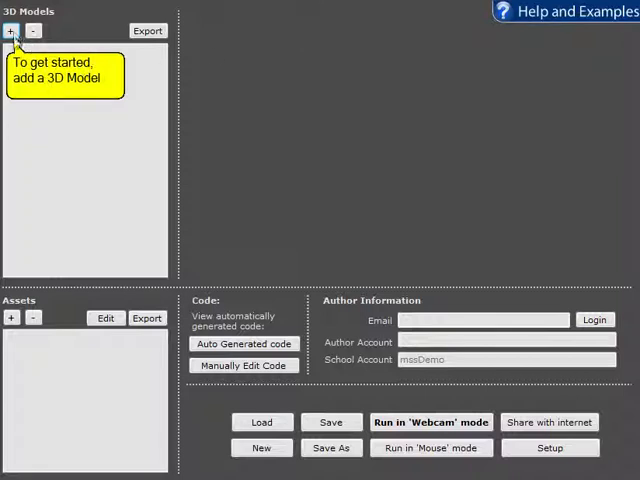
mouse_move(35, 30)
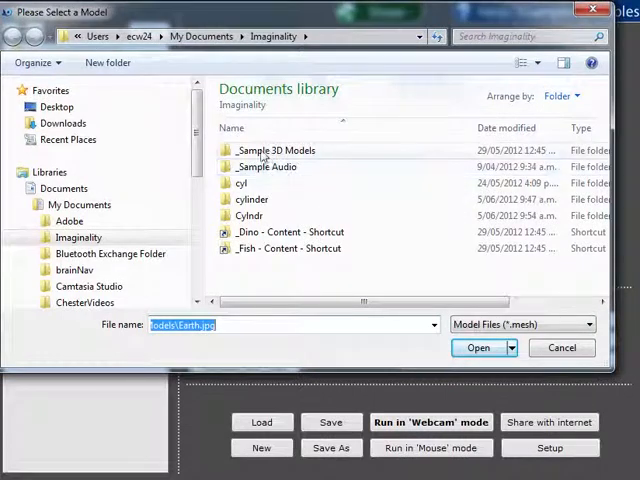
Add Present.mesh from the _Sample 3D Models folder to the project's 3D Models
double_click(276, 150)
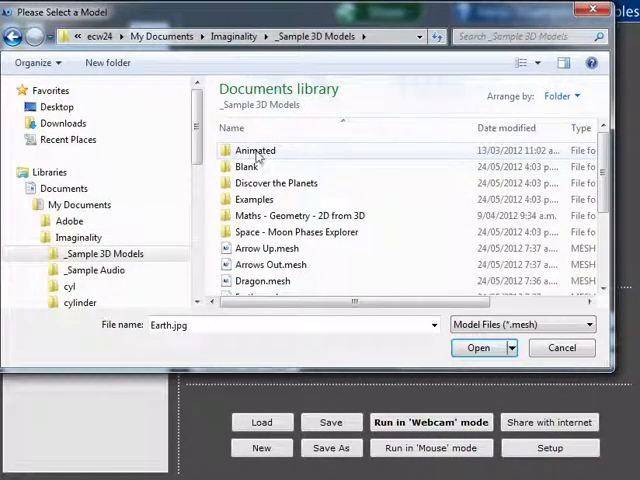
mouse_move(247, 166)
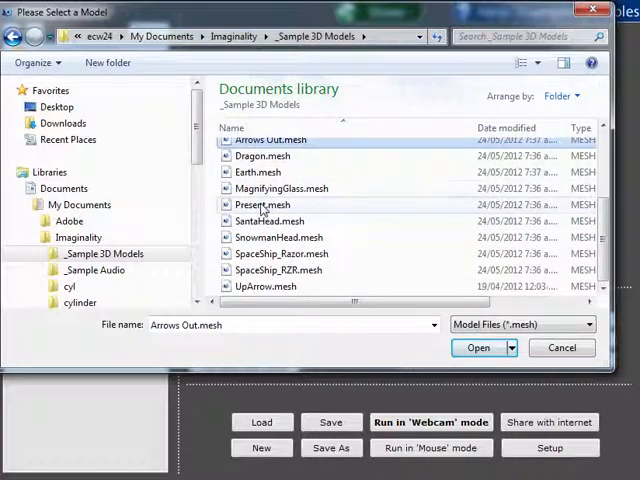
left_click(561, 347)
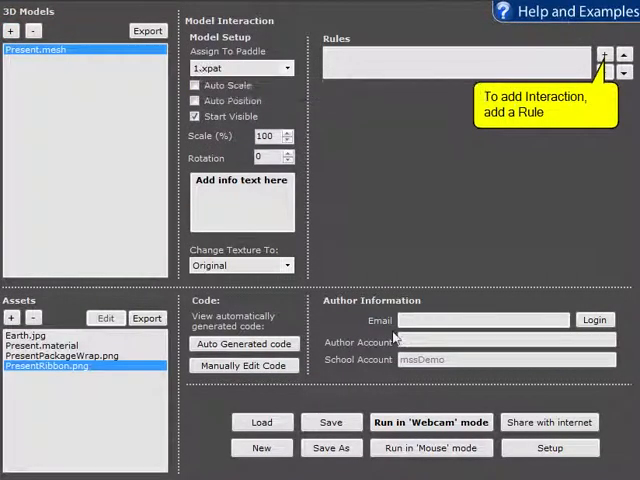
left_click(430, 421)
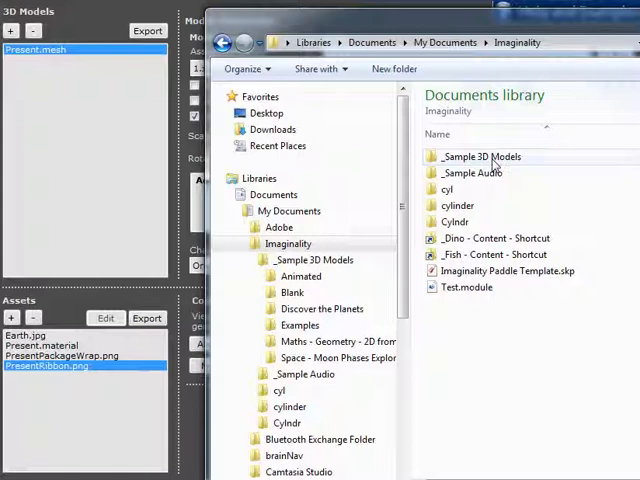
Open the _Sample 3D Models folder inside Imaginality in Windows Explorer
double_click(481, 156)
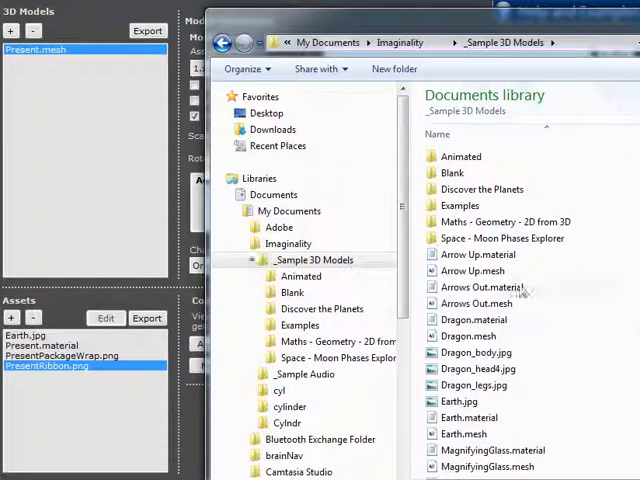
mouse_move(467, 336)
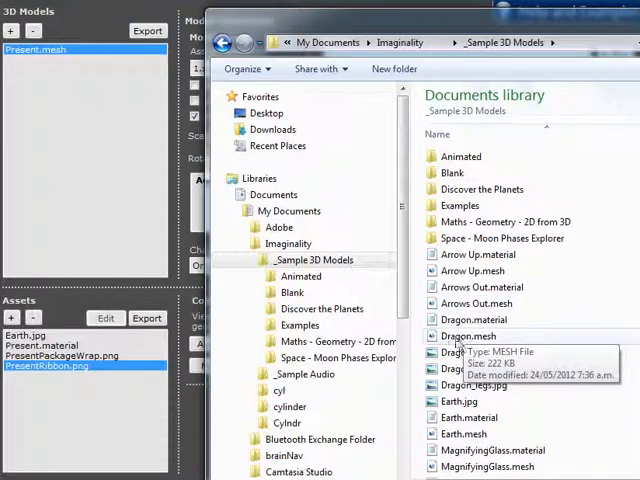